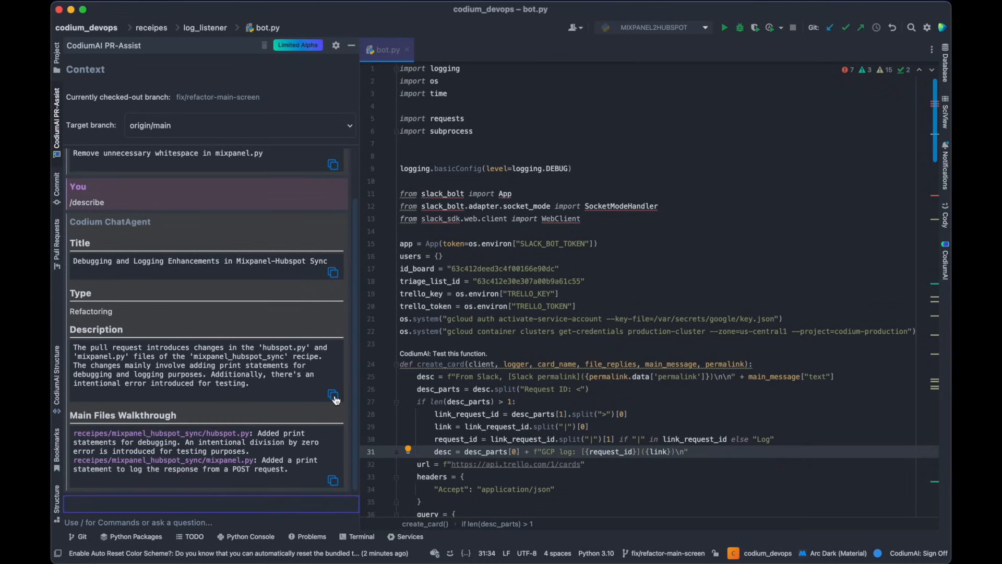
- Run /review in PR-Assist to get analysis, feedback and a PR score of 60
text(/)
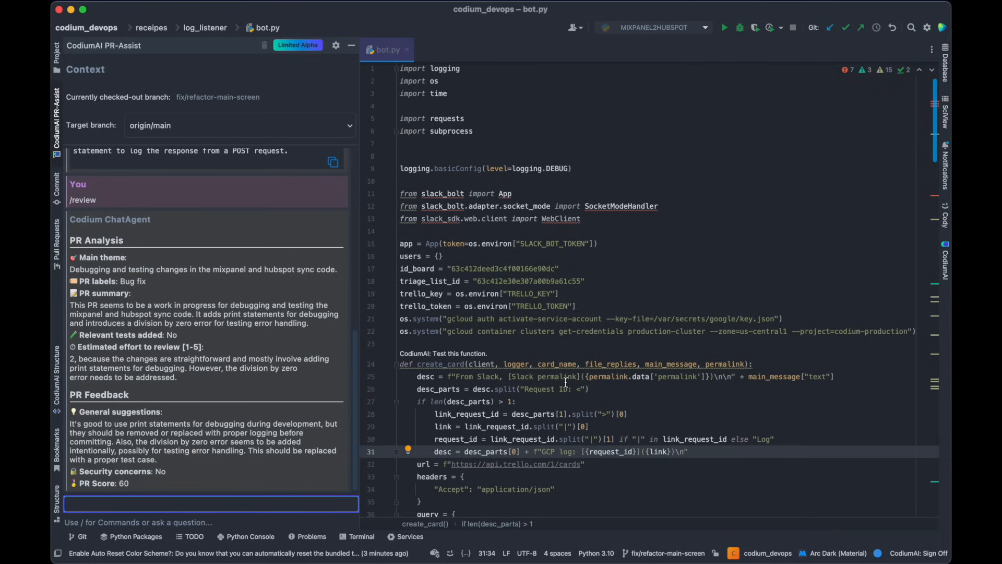
- Run /improve in PR-Assist, starting with replacing debug prints in hubspot.py with logging
text(/)
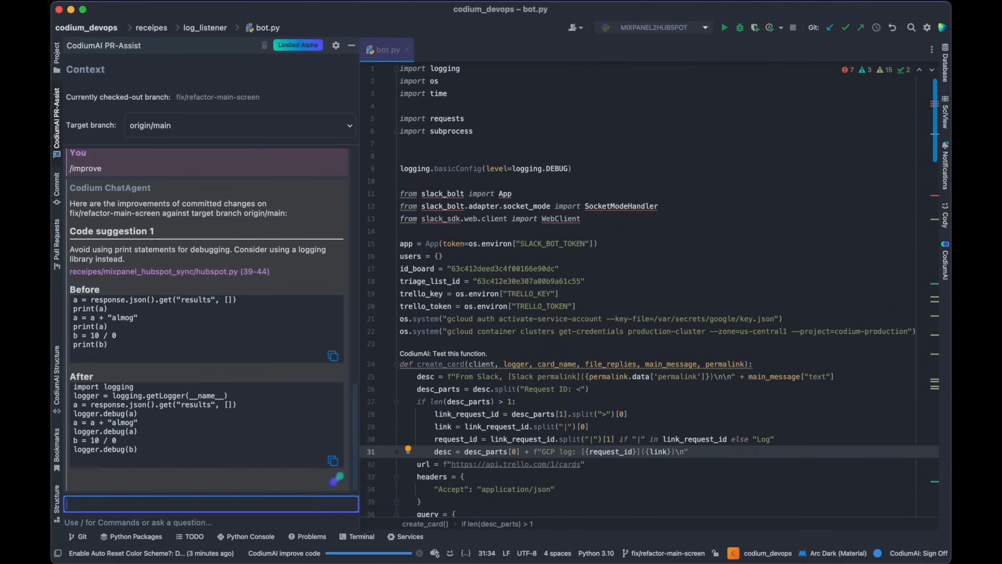
- Scroll to the division-by-zero guard suggestion and open hubspot.py at the flagged print lines
scroll(down, 3)
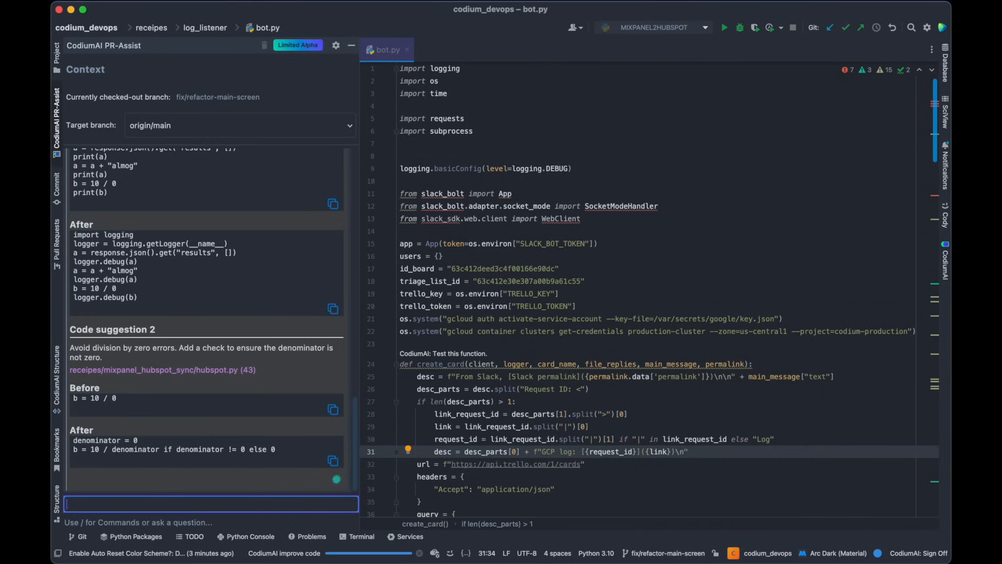
click(450, 49)
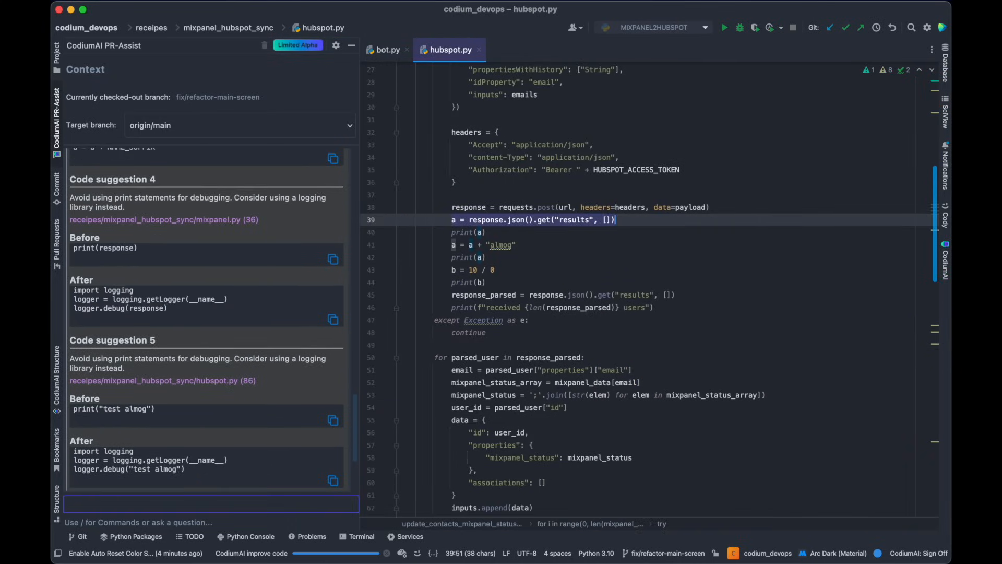
- Begin typing an /ask question to the PR assistant in the chat box
text(/asl)
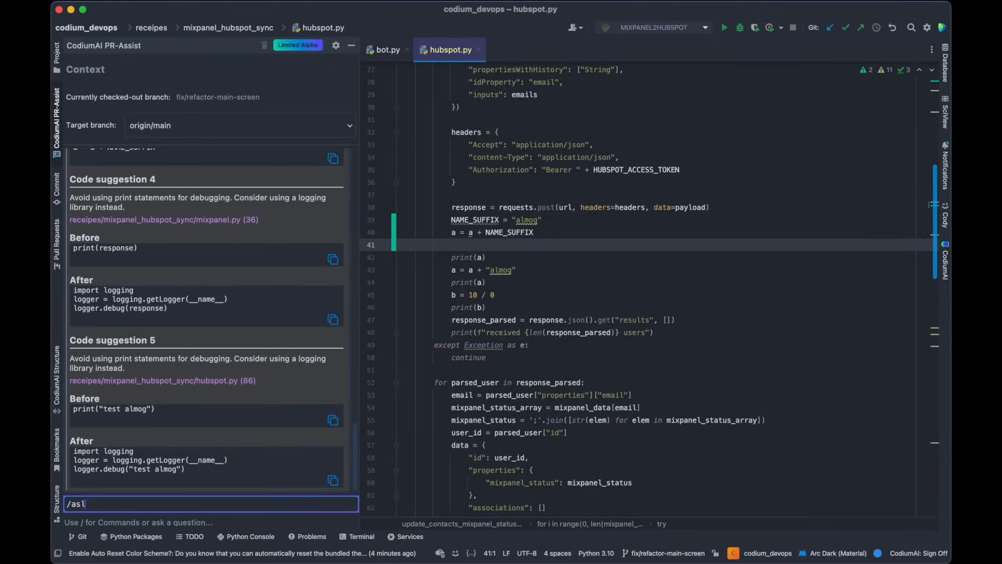
text(ask do)
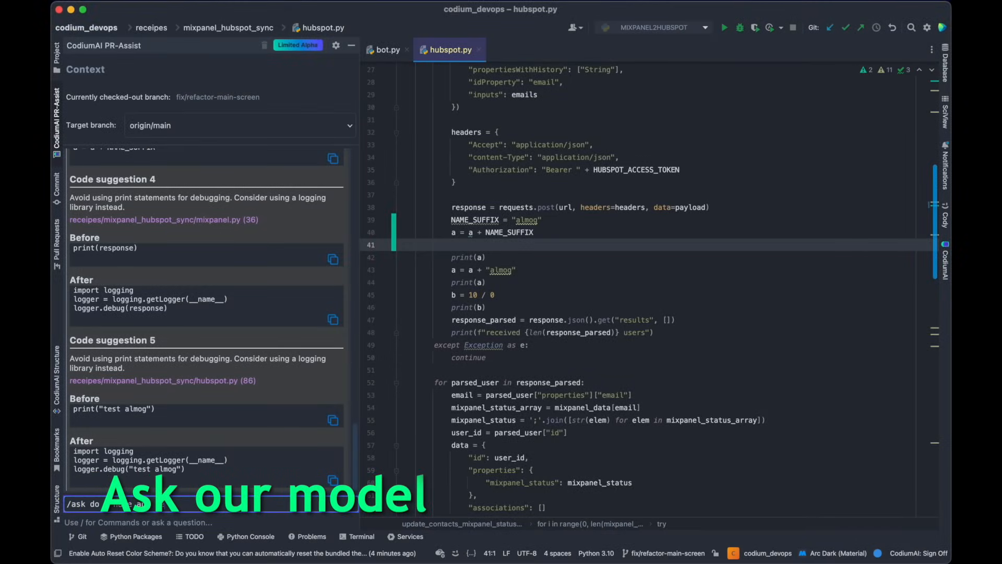